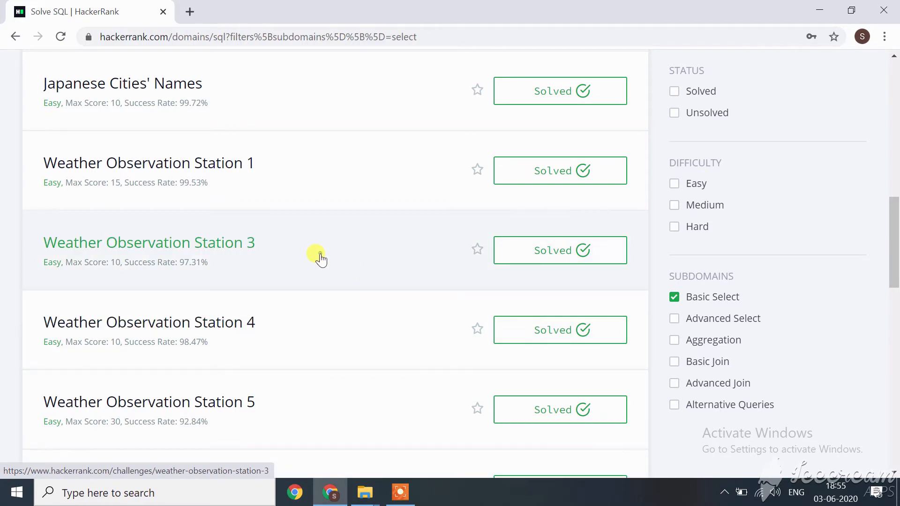
# Open the Weather Observation Station 3 challenge from the SQL Basic Select list.
pyautogui.click(150, 242)
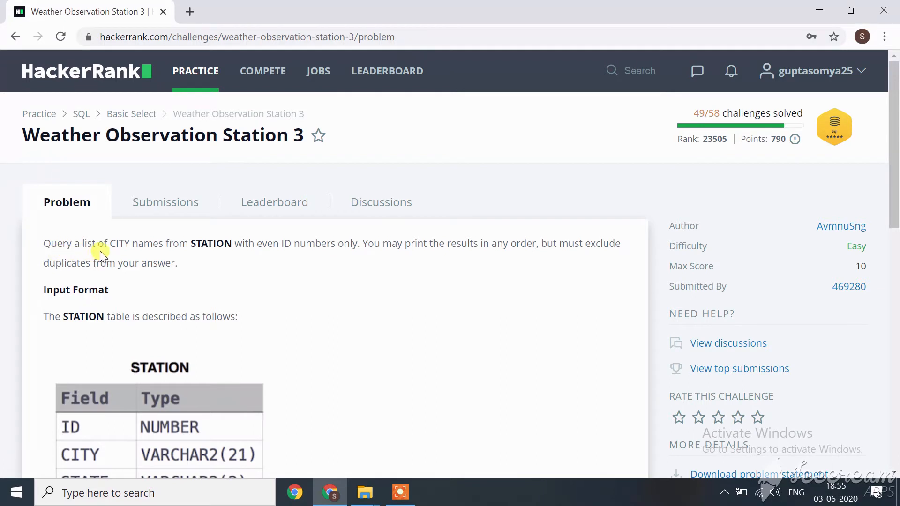
pyautogui.moveTo(239, 265)
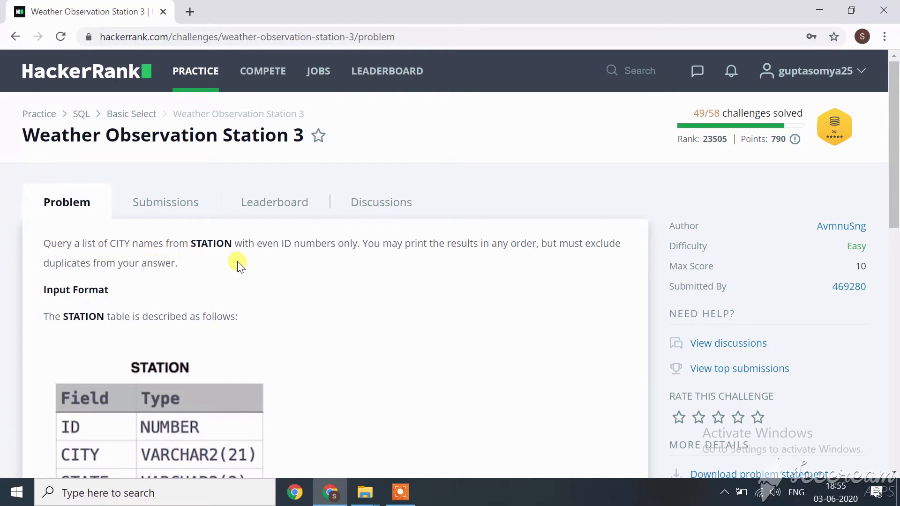
pyautogui.moveTo(338, 264)
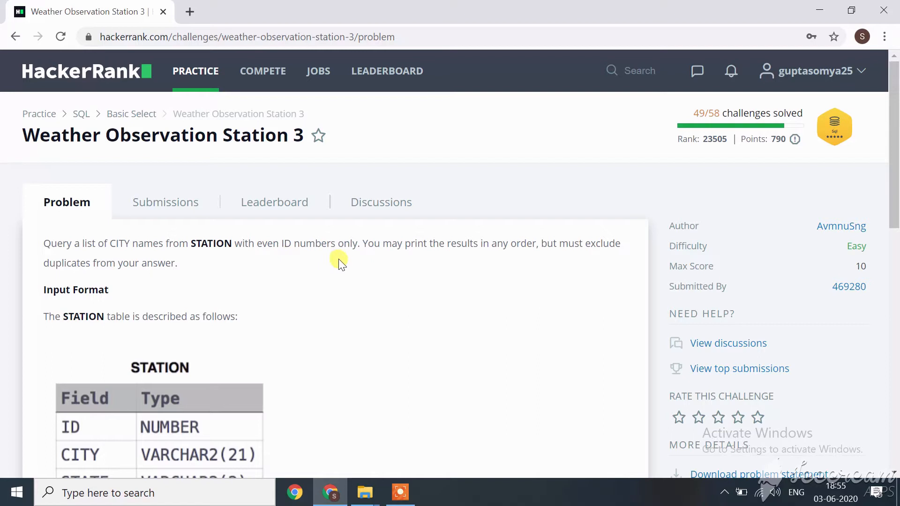
pyautogui.moveTo(423, 259)
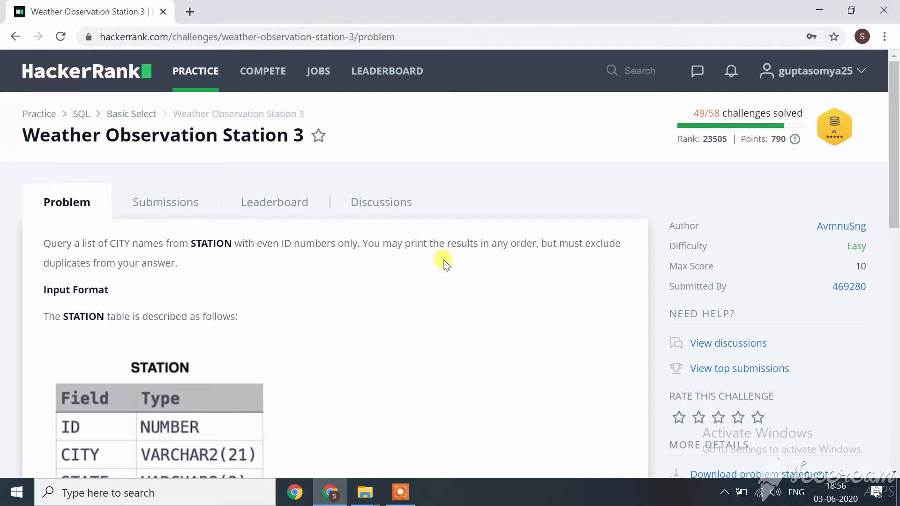
pyautogui.moveTo(190, 270)
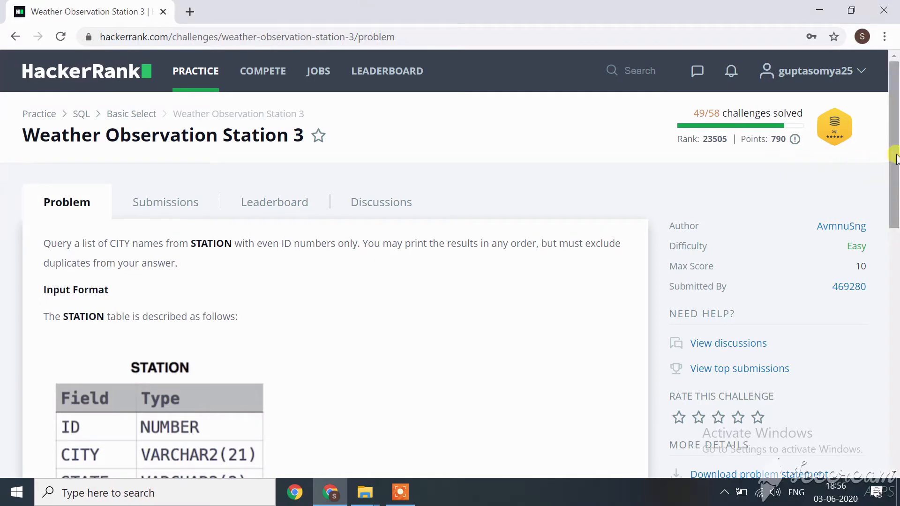
# Expand the Current Buffer editor into the full-screen coding view beside the problem.
pyautogui.scroll(-3)
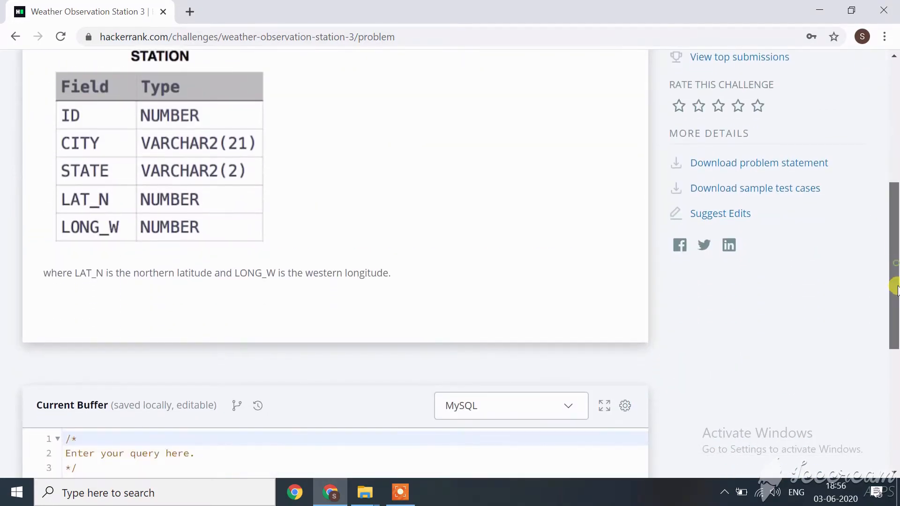
pyautogui.scroll(-3)
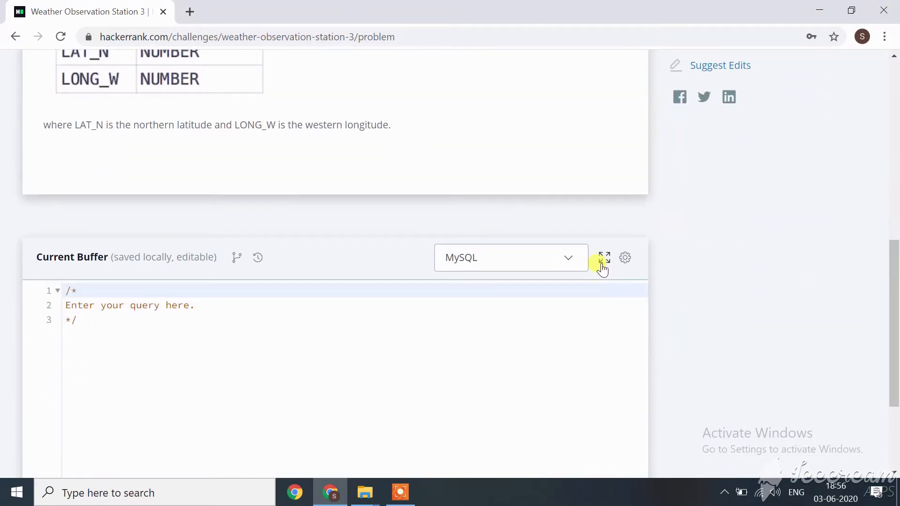
pyautogui.click(602, 257)
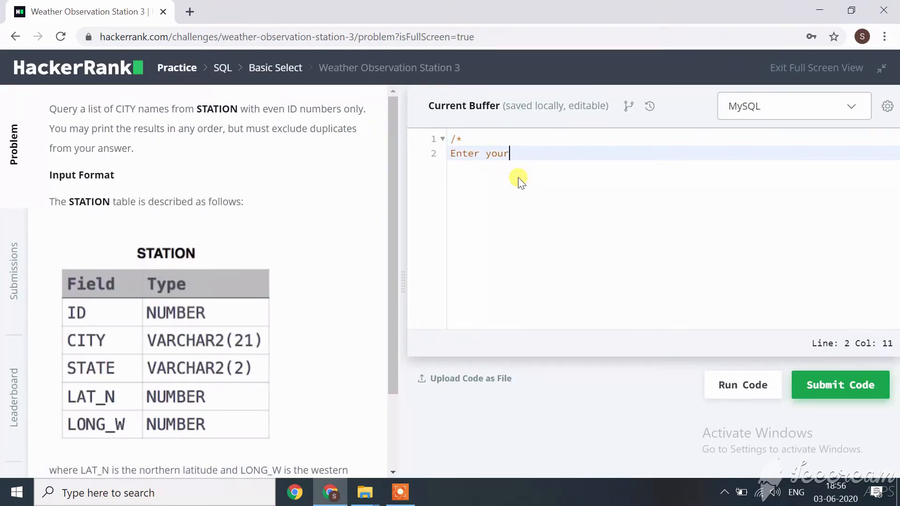
# Enter the query 'select city from station where ID%2=0' in the MySQL editor.
pyautogui.write('se')
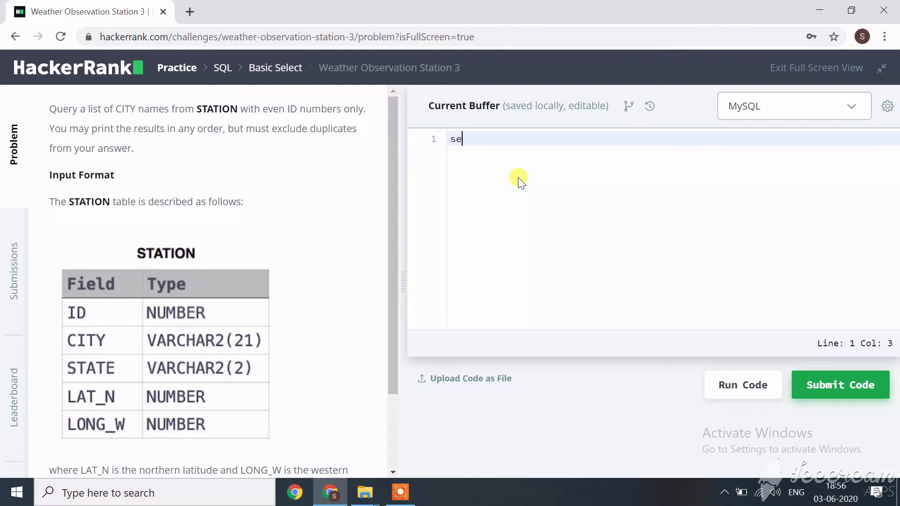
pyautogui.write('lect')
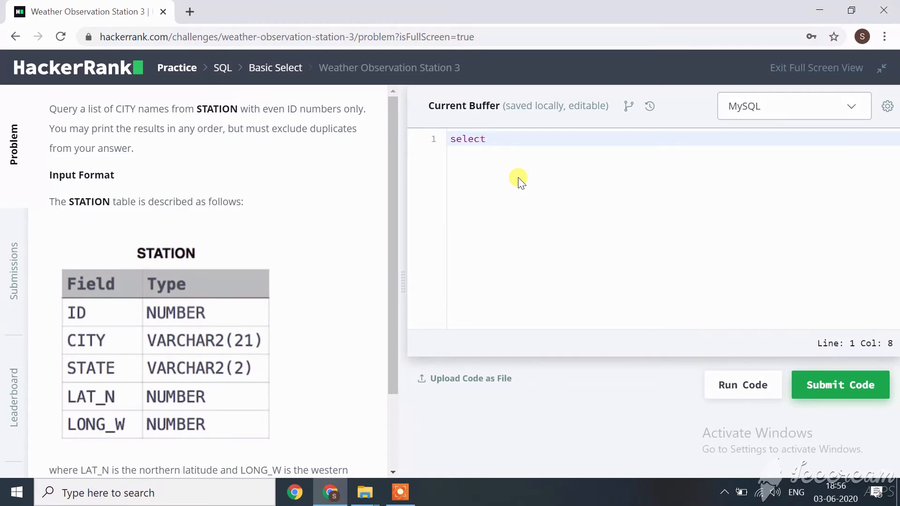
pyautogui.write('city')
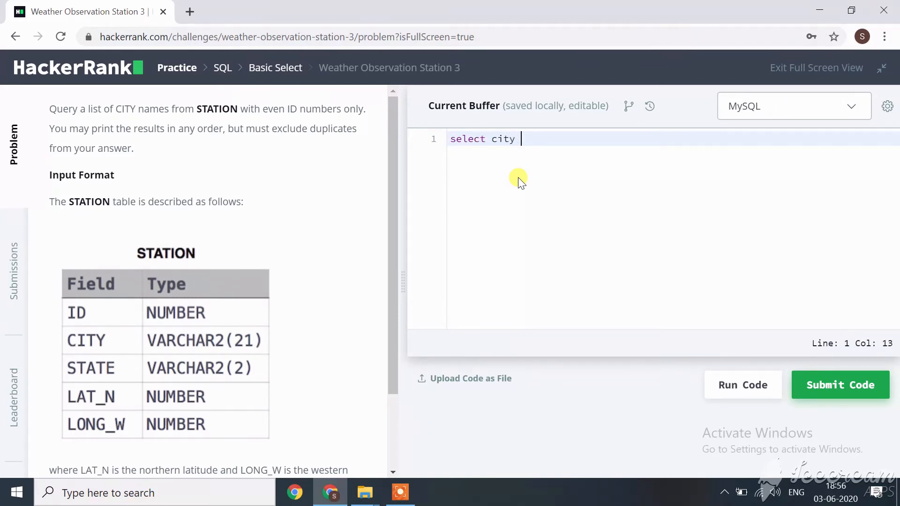
pyautogui.write('from sat')
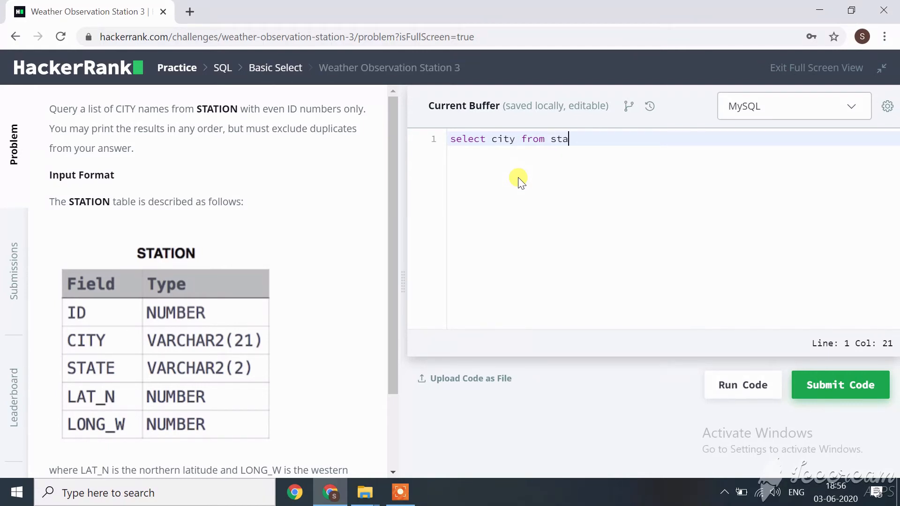
pyautogui.write('tion w')
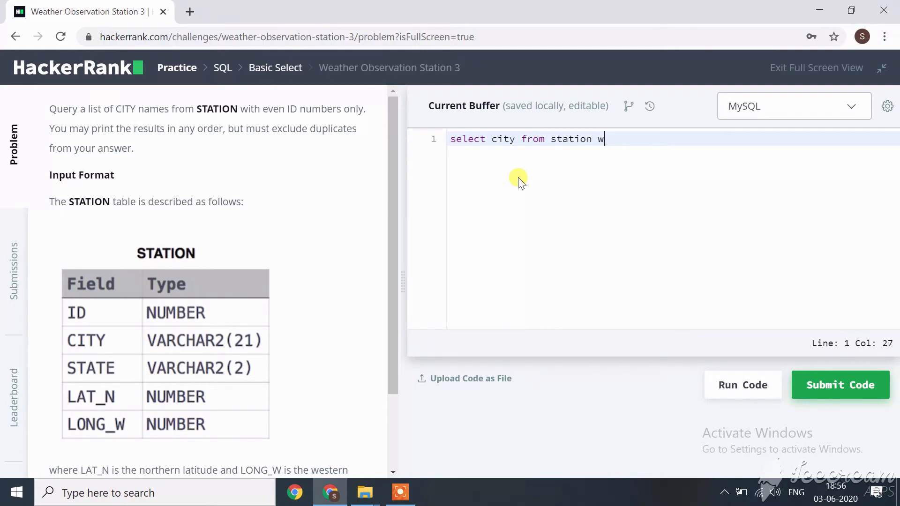
pyautogui.write('here')
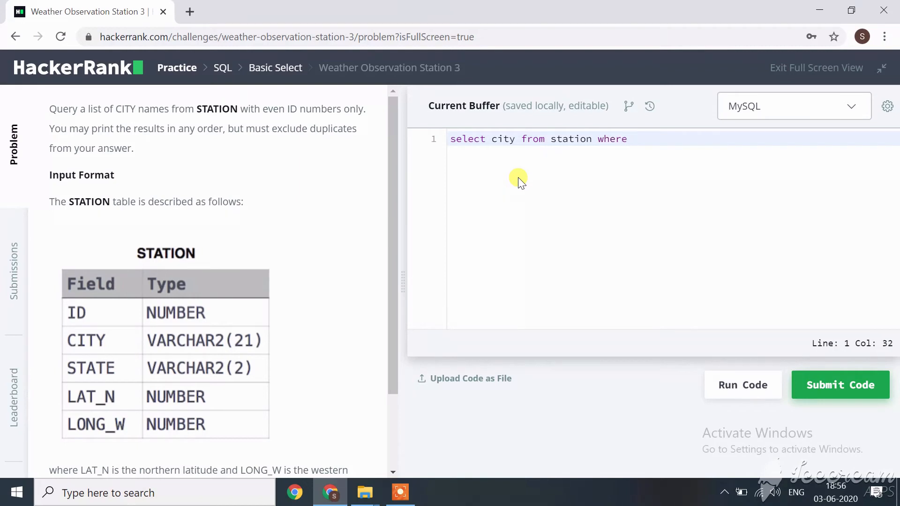
pyautogui.write('ID')
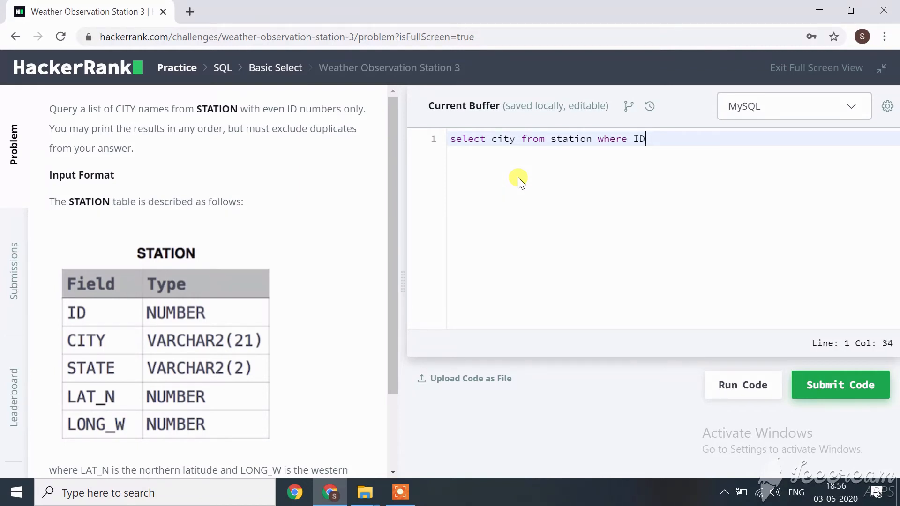
pyautogui.write('%2=')
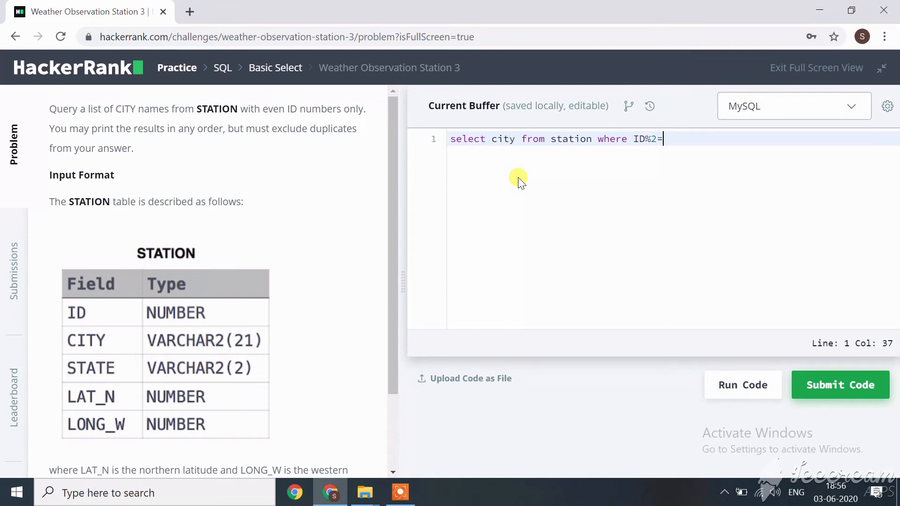
pyautogui.write('0')
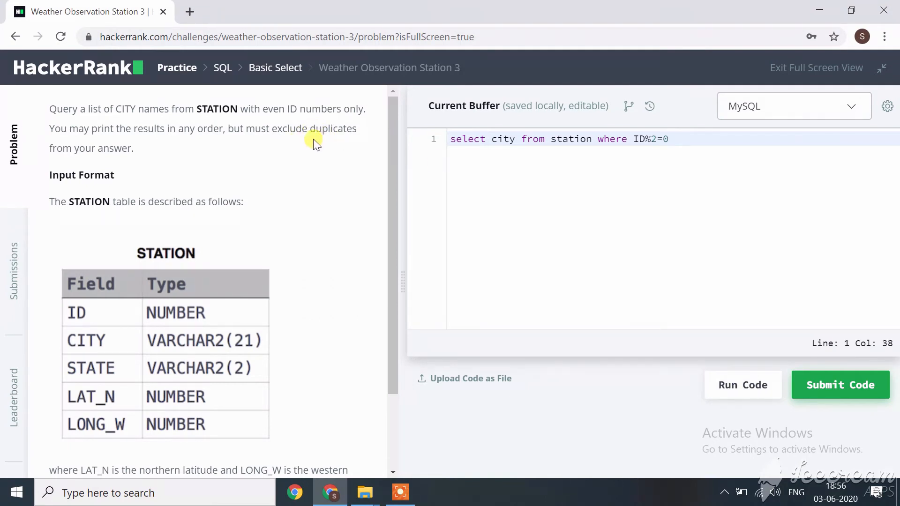
pyautogui.moveTo(430, 144)
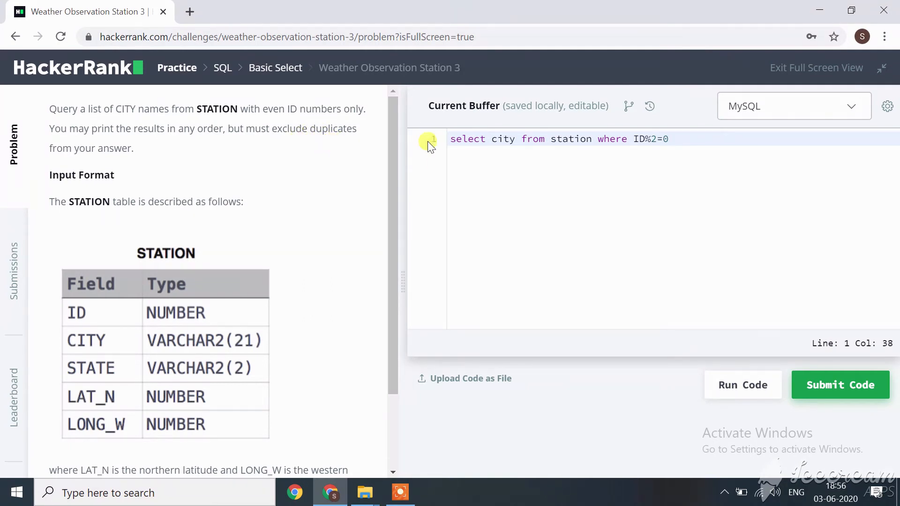
# Wrap the city column as distinct(city) so only unique city names are returned.
pyautogui.click(490, 139)
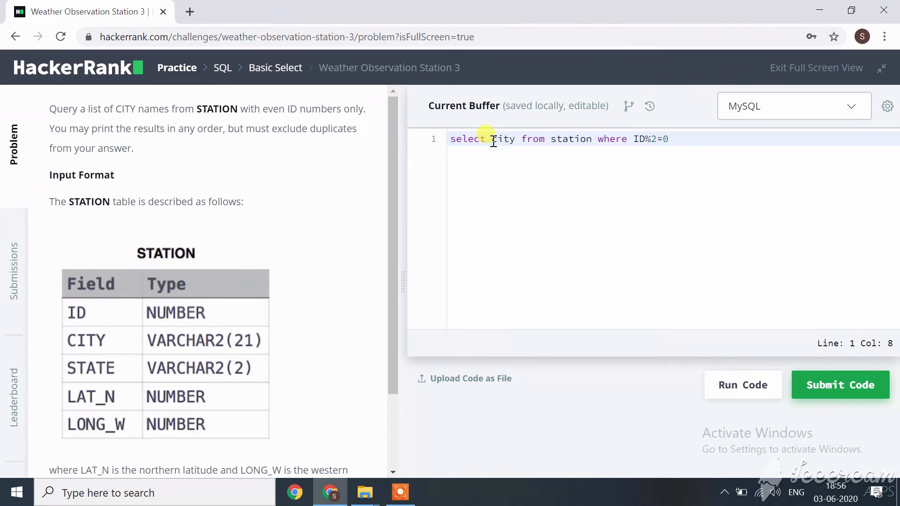
pyautogui.write('distinct')
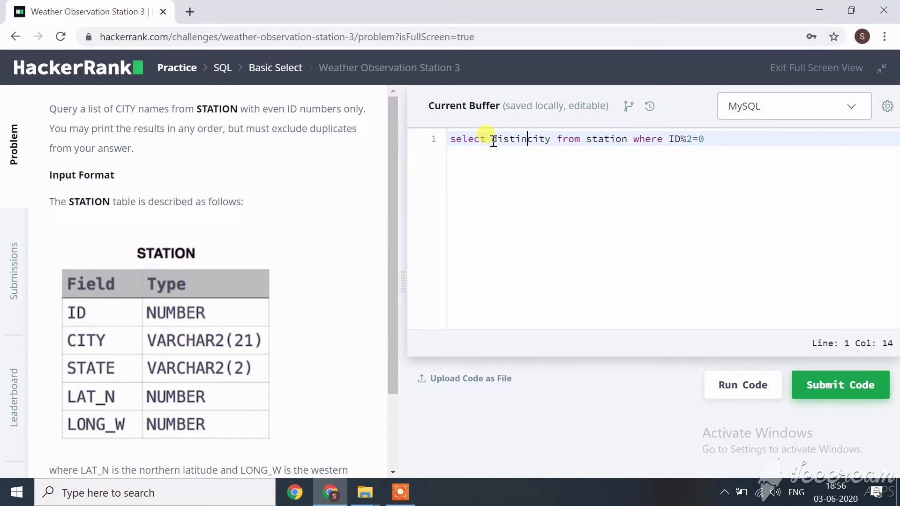
pyautogui.write('t(')
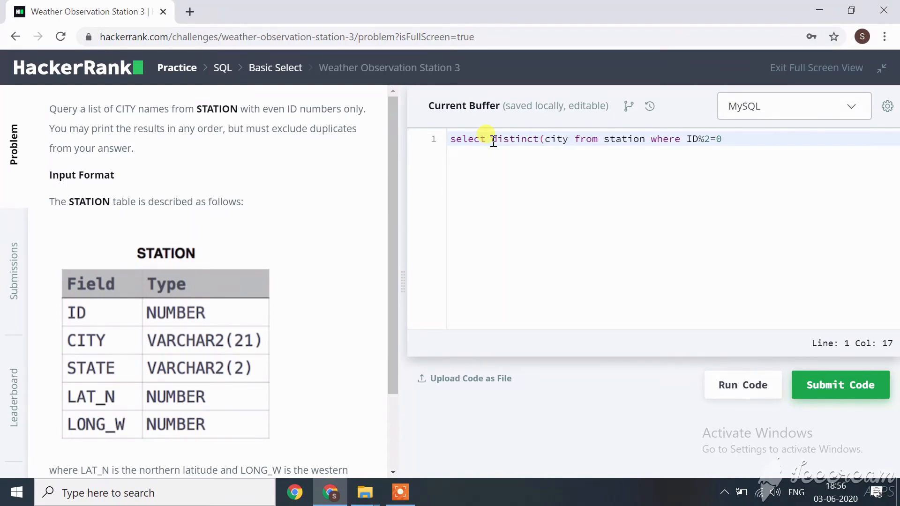
pyautogui.click(567, 139)
pyautogui.write(')')
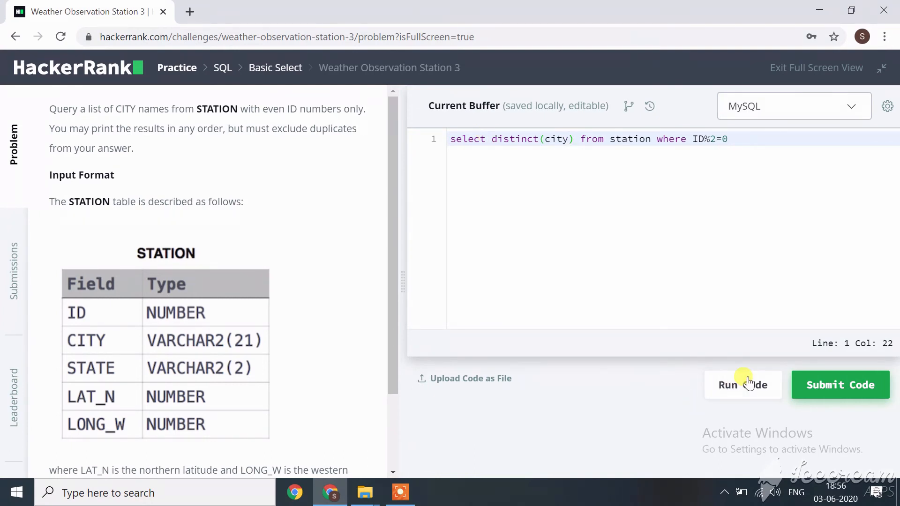
# Run the query on Sample Test case 0 and confirm the passing city-name output.
pyautogui.click(742, 384)
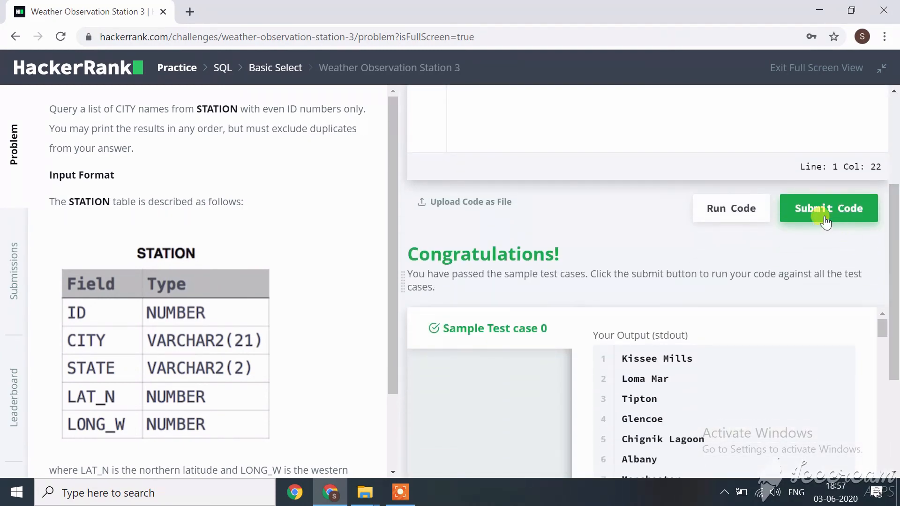
# Submit the query and confirm the Congratulations banner with test case 0 passing.
pyautogui.click(828, 208)
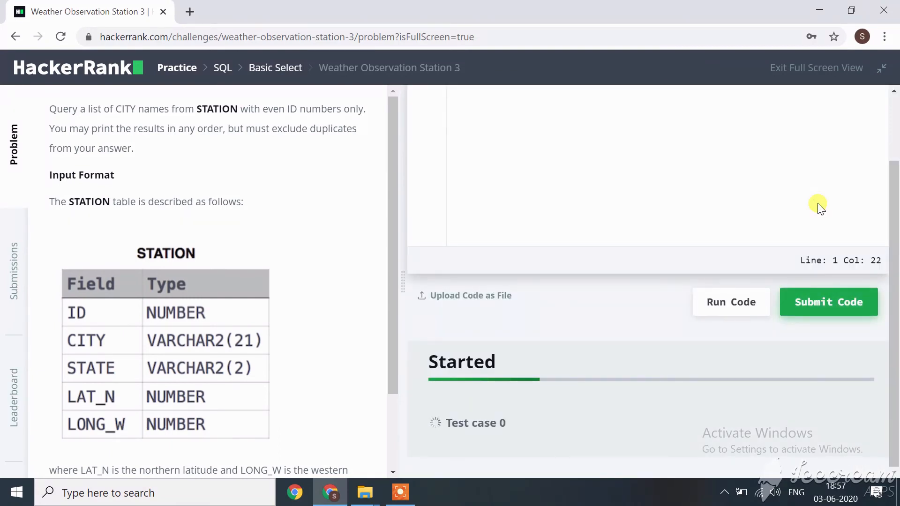
pyautogui.moveTo(893, 220)
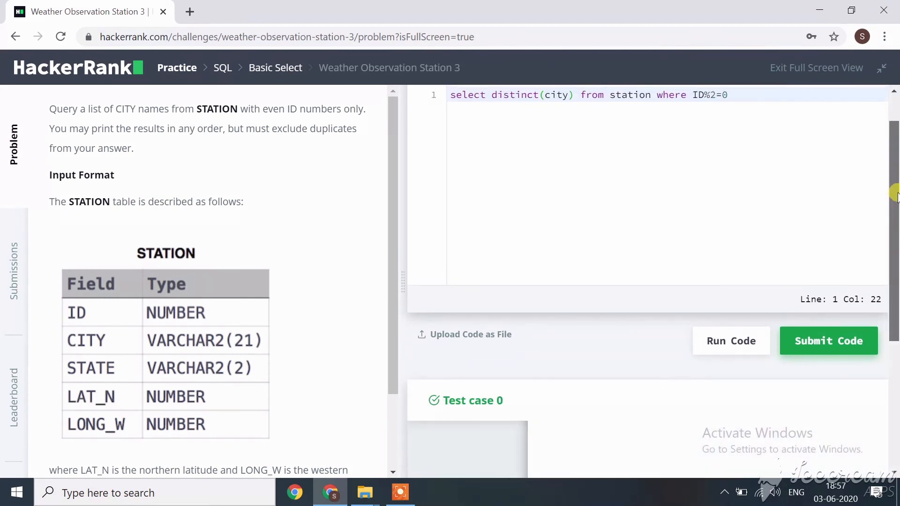
pyautogui.scroll(-3)
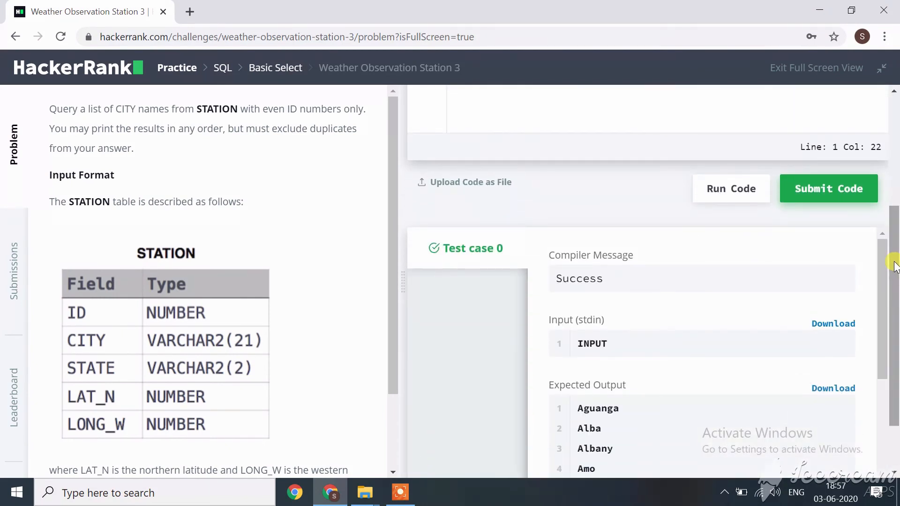
pyautogui.click(828, 188)
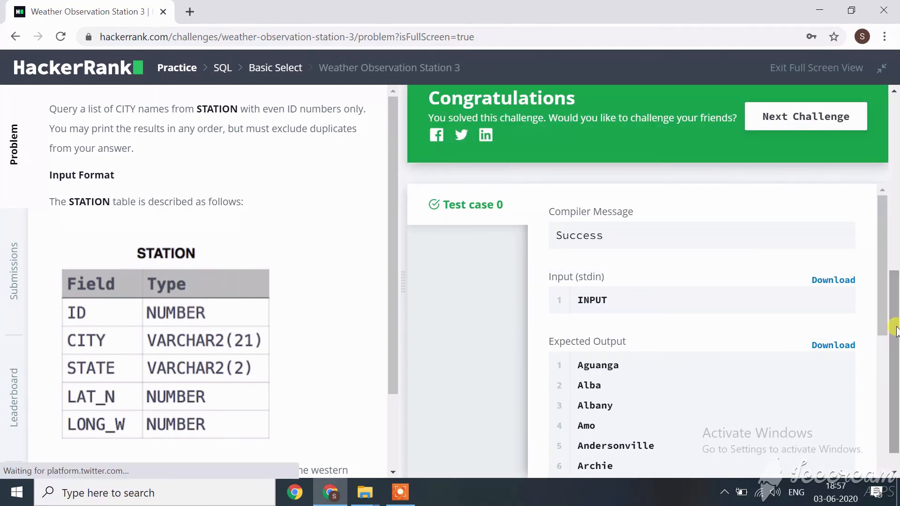